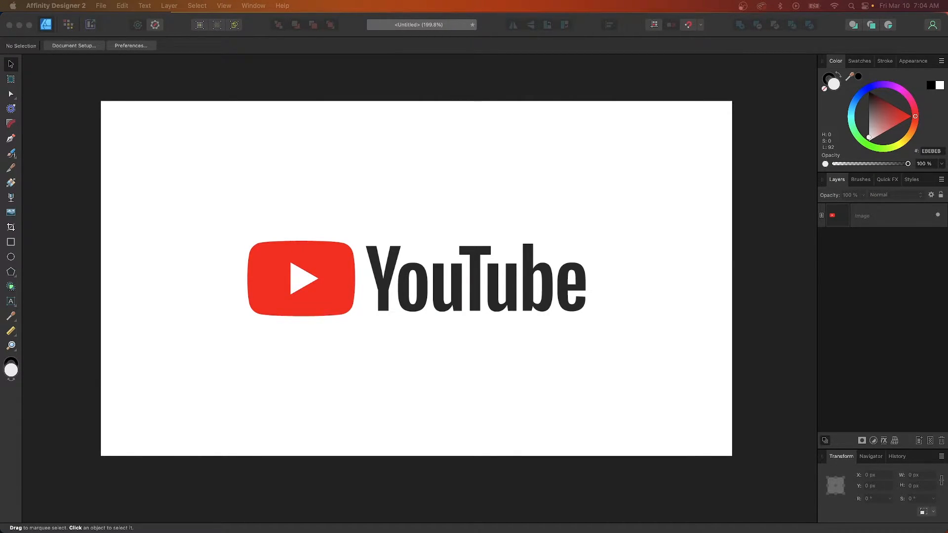
Select the YouTube logo and enable the Quick FX Outline effect, starting at 0 px black
click(317, 276)
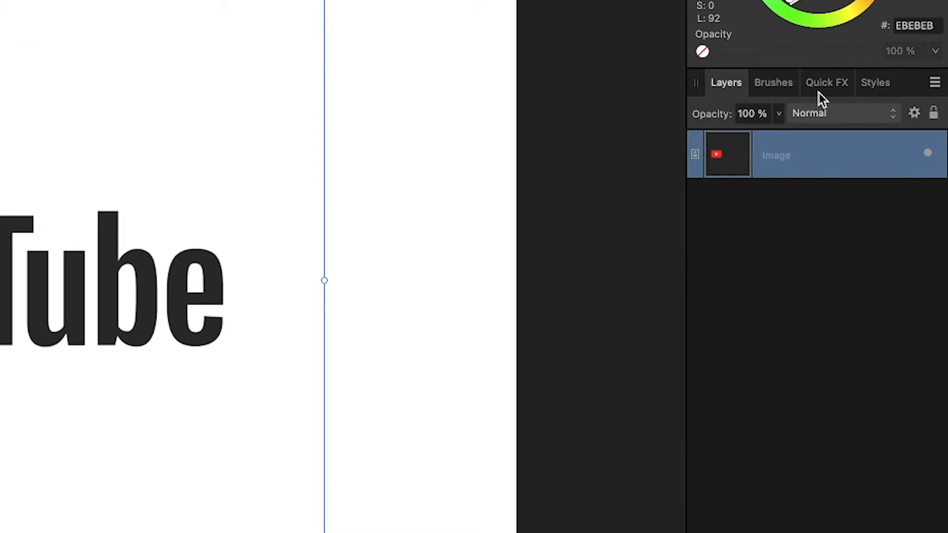
click(826, 82)
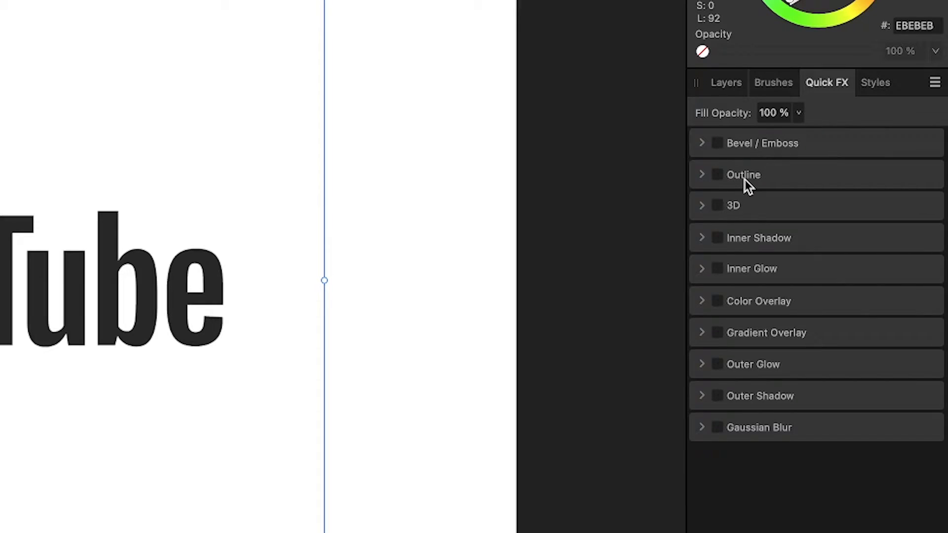
click(702, 175)
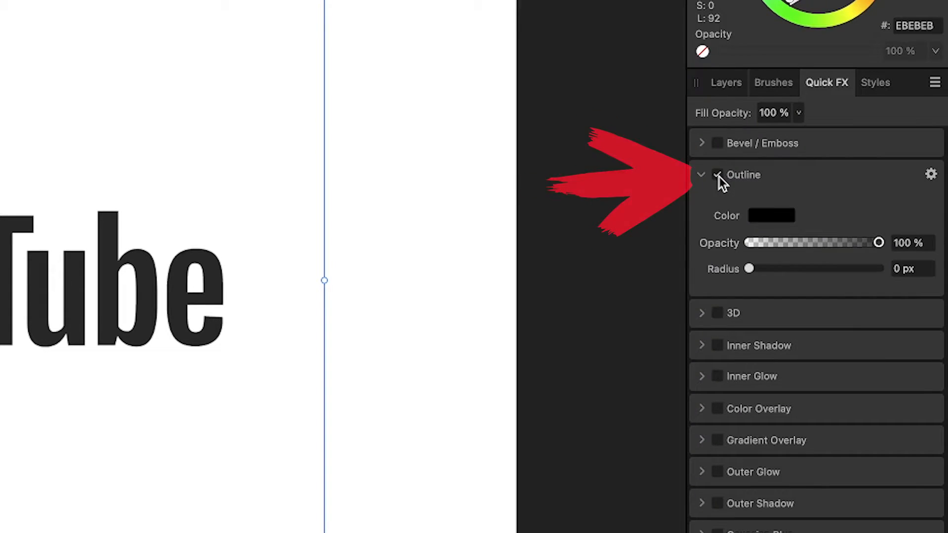
Raise the black outline radius to 12.2 px for a visible thick border
click(718, 175)
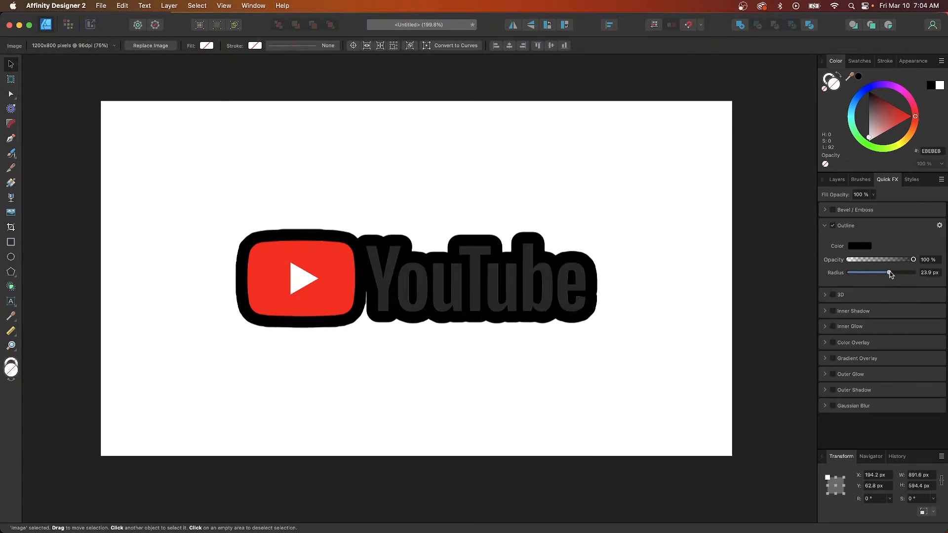
drag(889, 272, 901, 273)
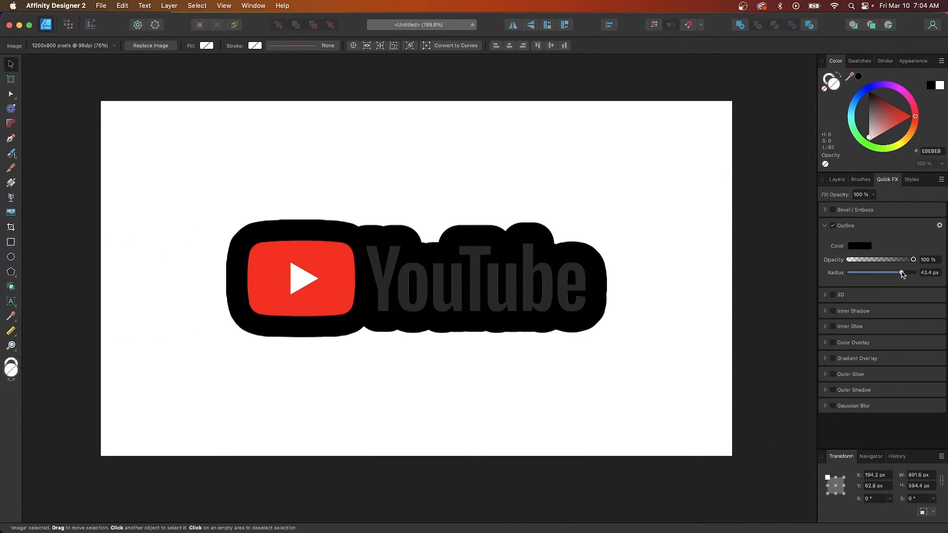
drag(901, 272, 878, 273)
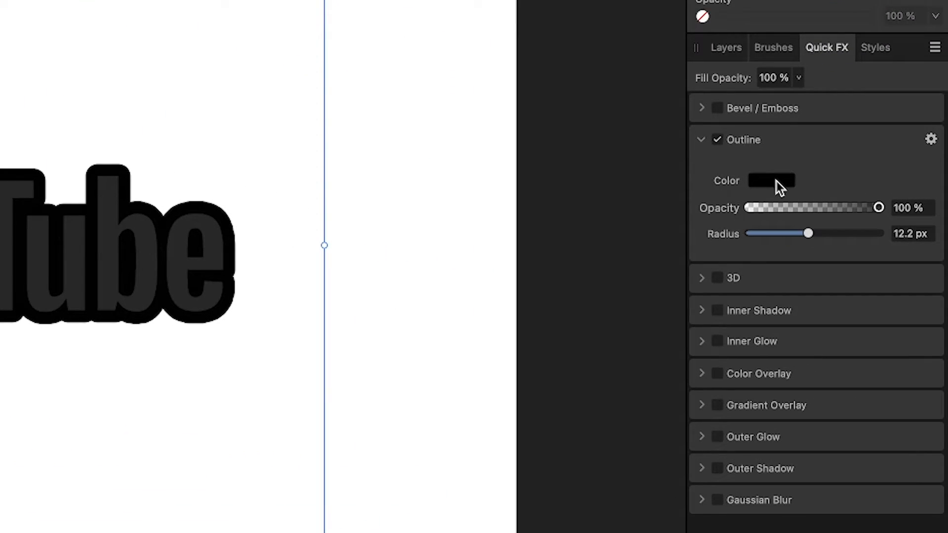
Set the outline colour to white and move the logo onto the dark pasteboard
click(771, 180)
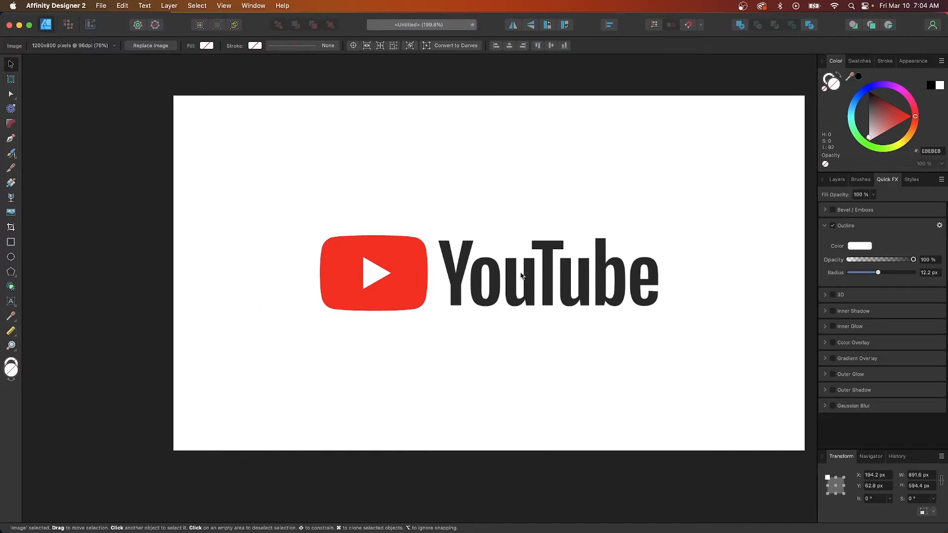
drag(521, 275, 276, 279)
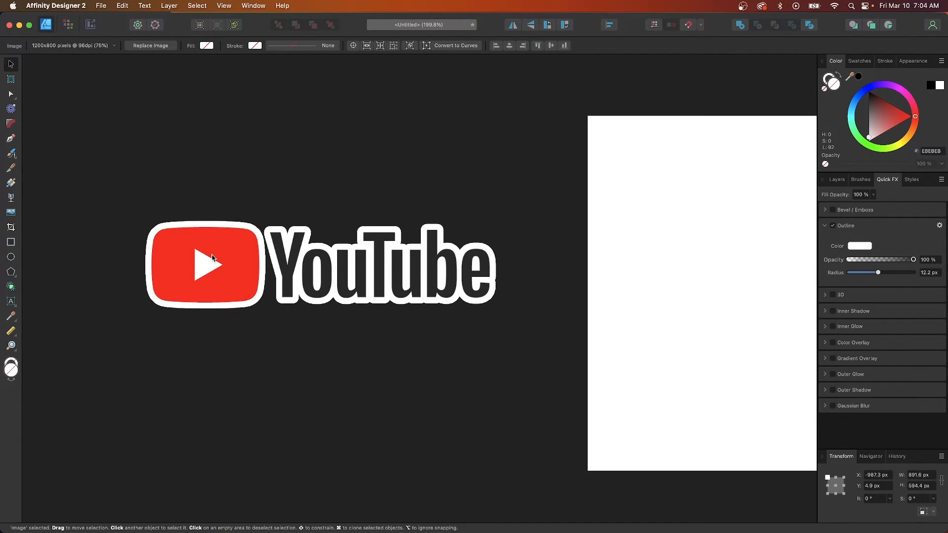
Set the white outline radius to 31.1 px and return the logo to the white page
click(211, 262)
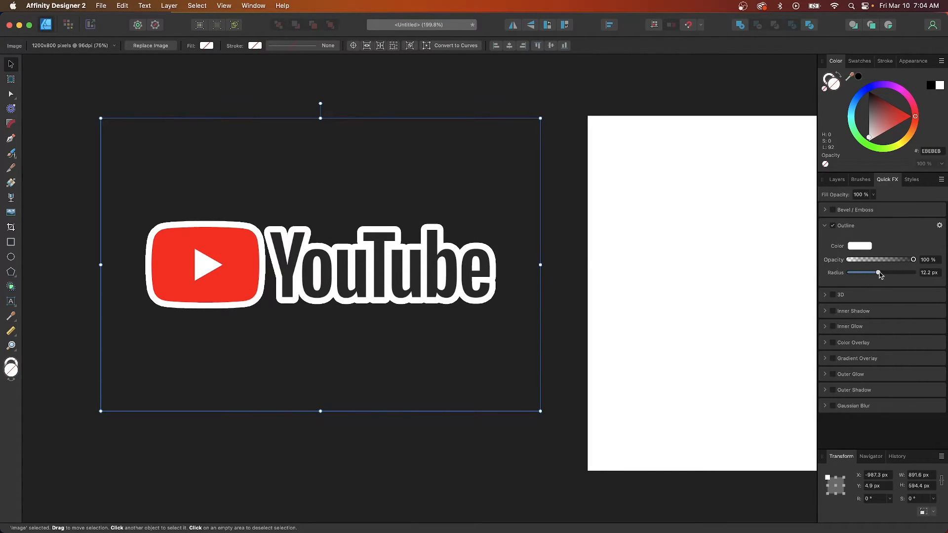
drag(877, 272, 867, 272)
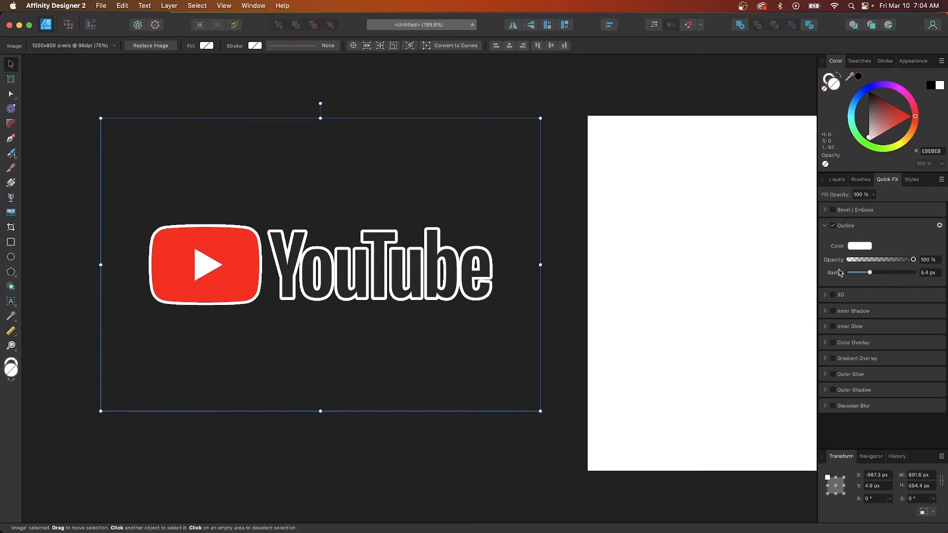
drag(869, 273, 892, 272)
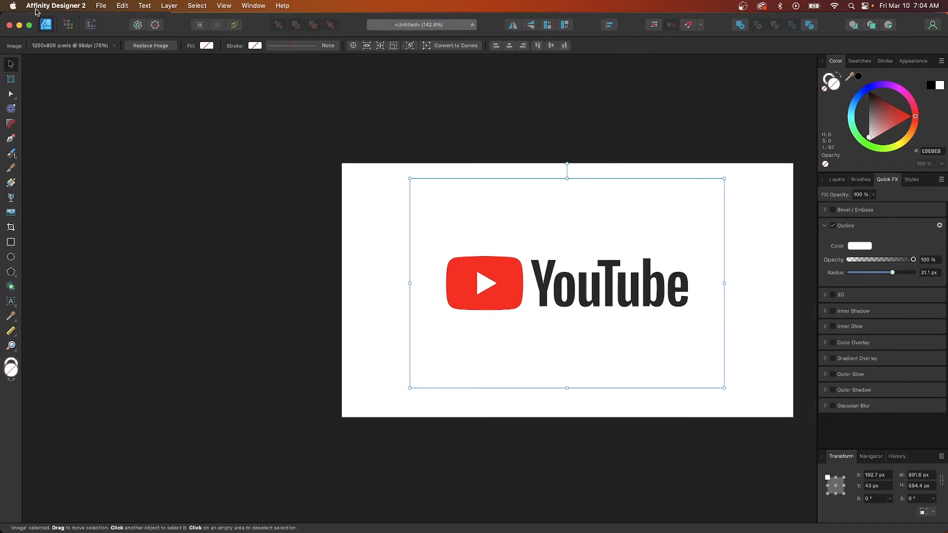
Start a PNG export via File > Export with Area set to Selection Only
click(101, 6)
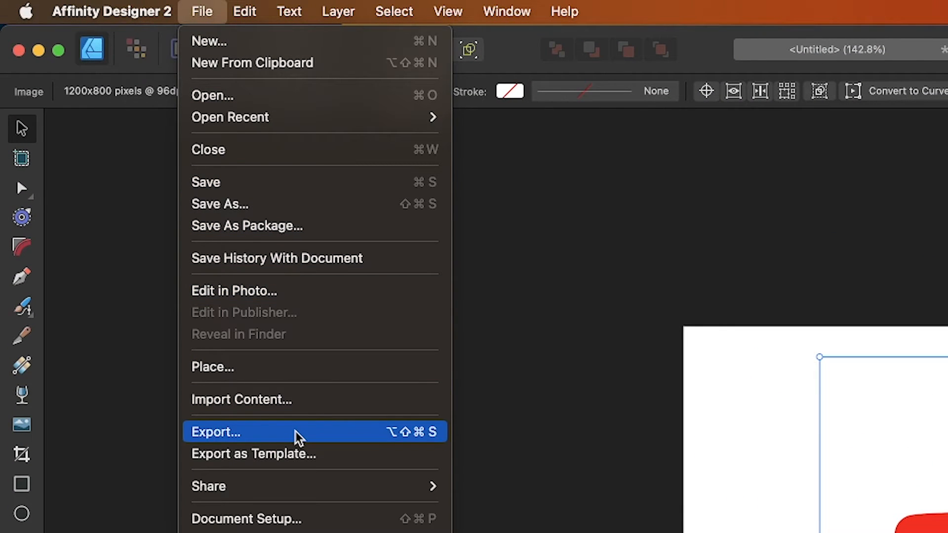
click(216, 432)
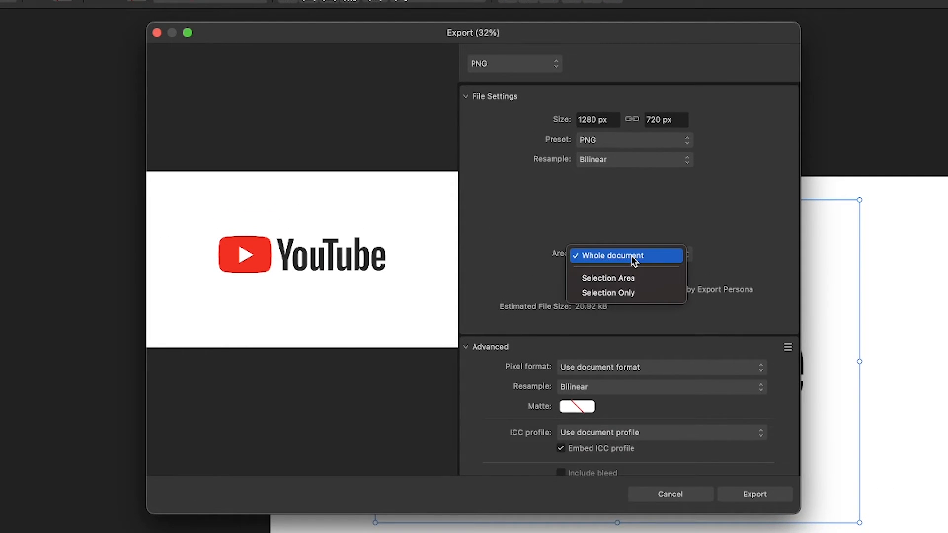
click(608, 293)
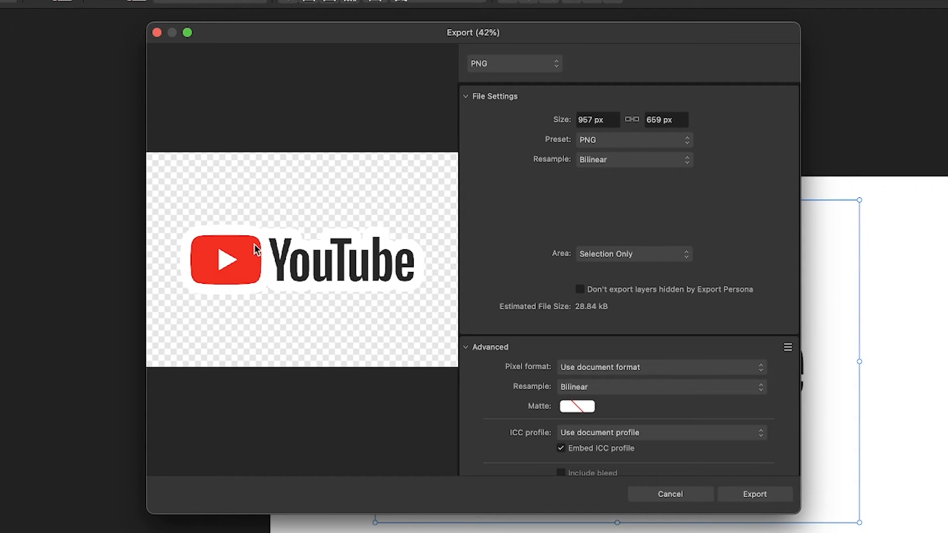
mouse_move(797, 461)
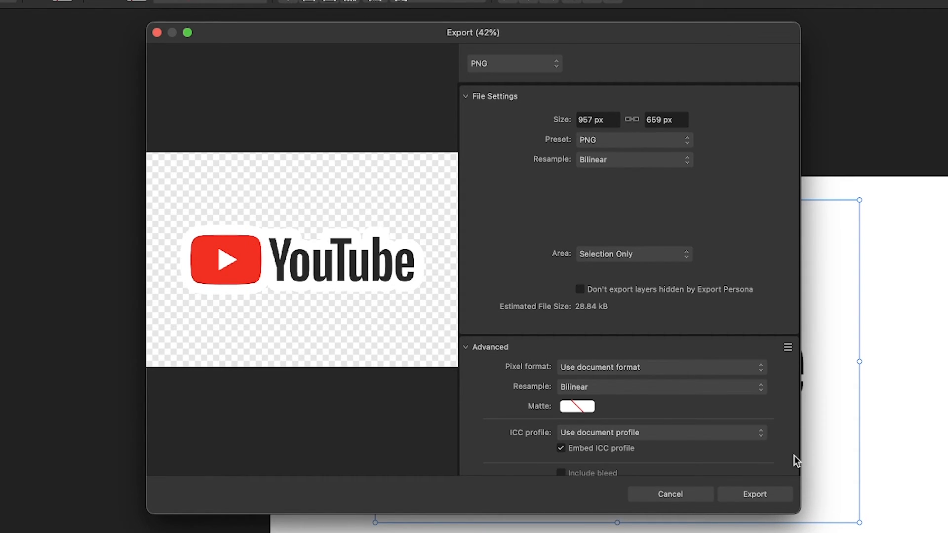